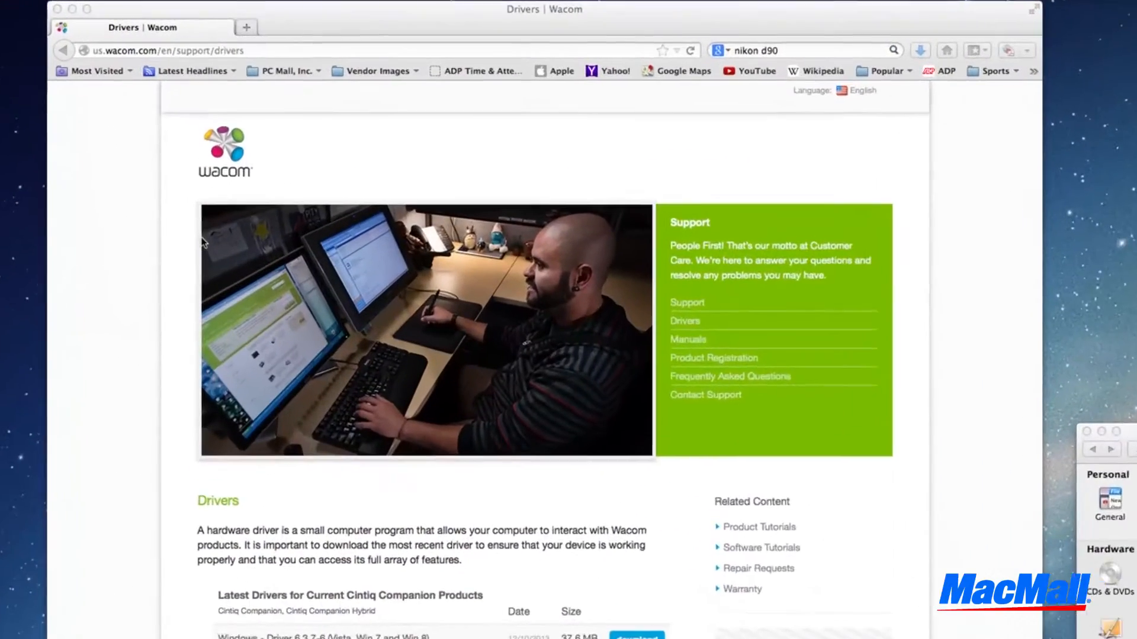
# Download the Mac OS X Wacom driver and confirm saving the file
pyautogui.scroll(-3)
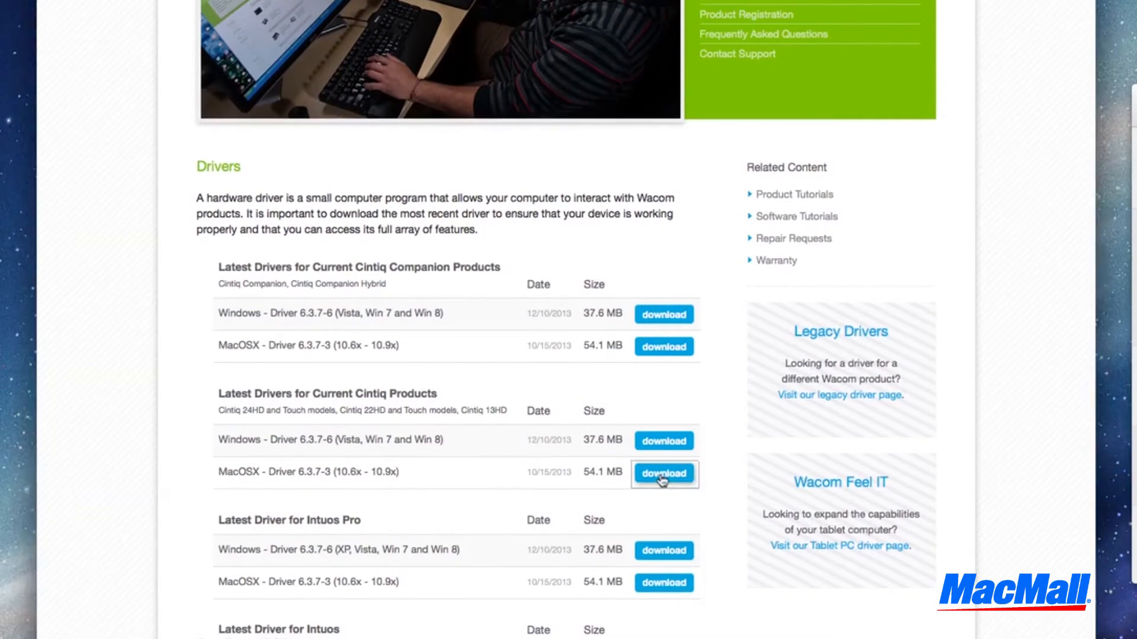
pyautogui.click(663, 473)
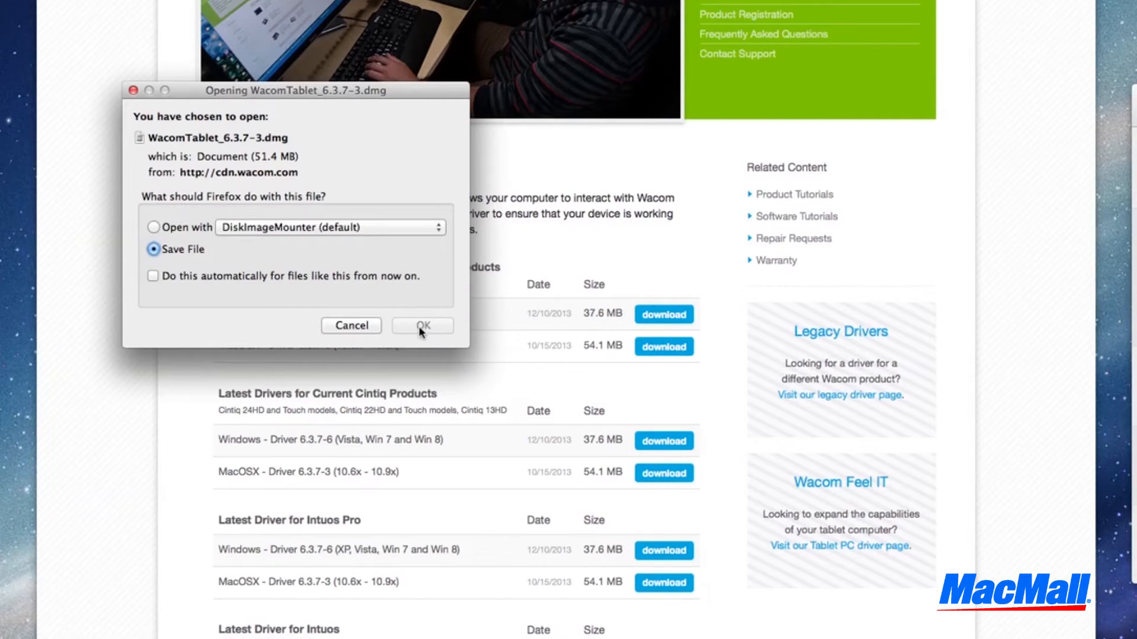
pyautogui.click(423, 325)
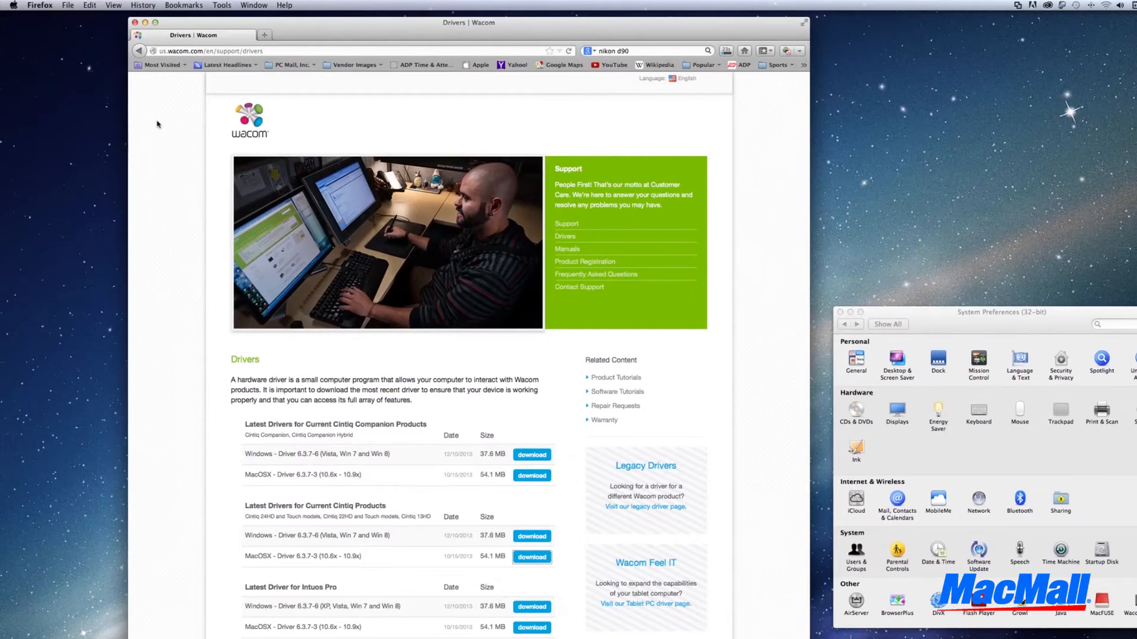
pyautogui.moveTo(76, 54)
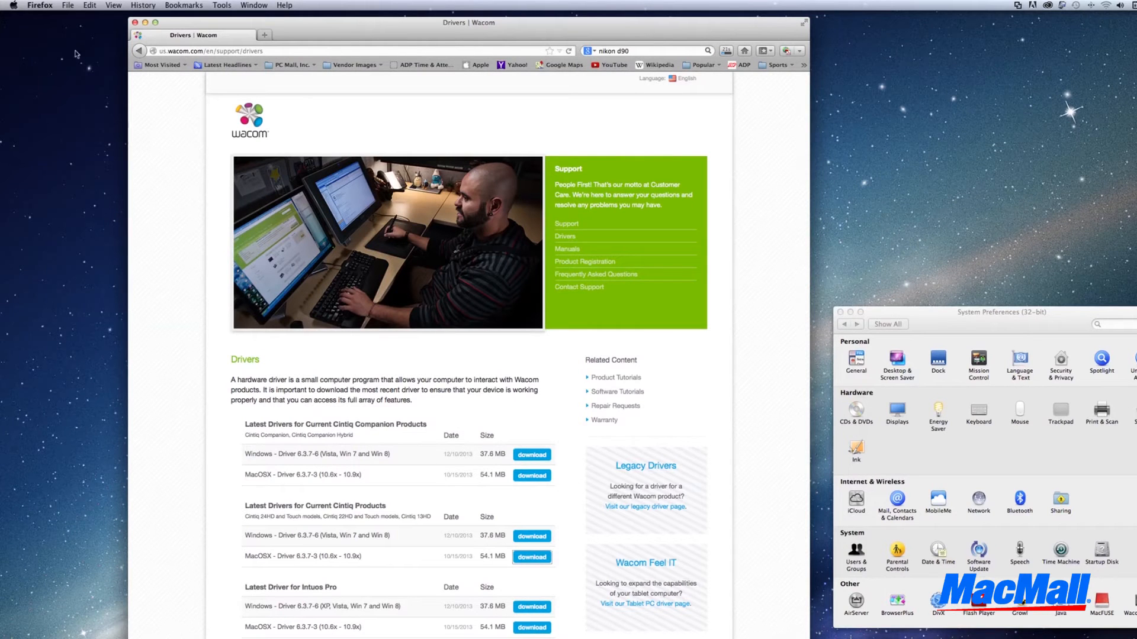
# Reach the Wacom Tablet pane via the Apple menu and System Preferences
pyautogui.click(13, 4)
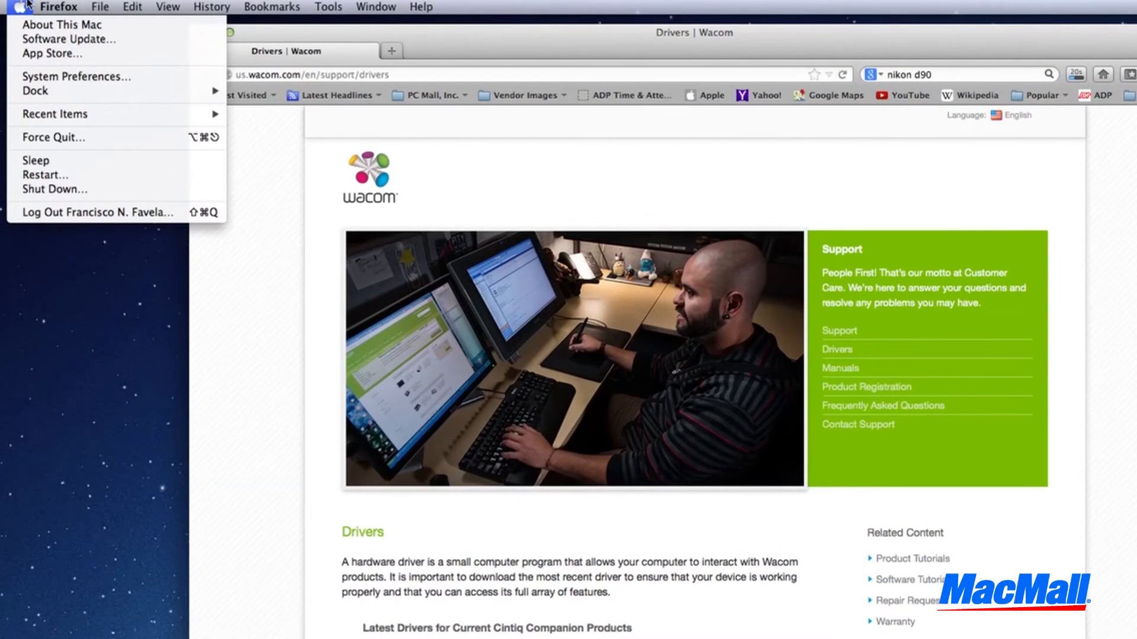
pyautogui.moveTo(76, 76)
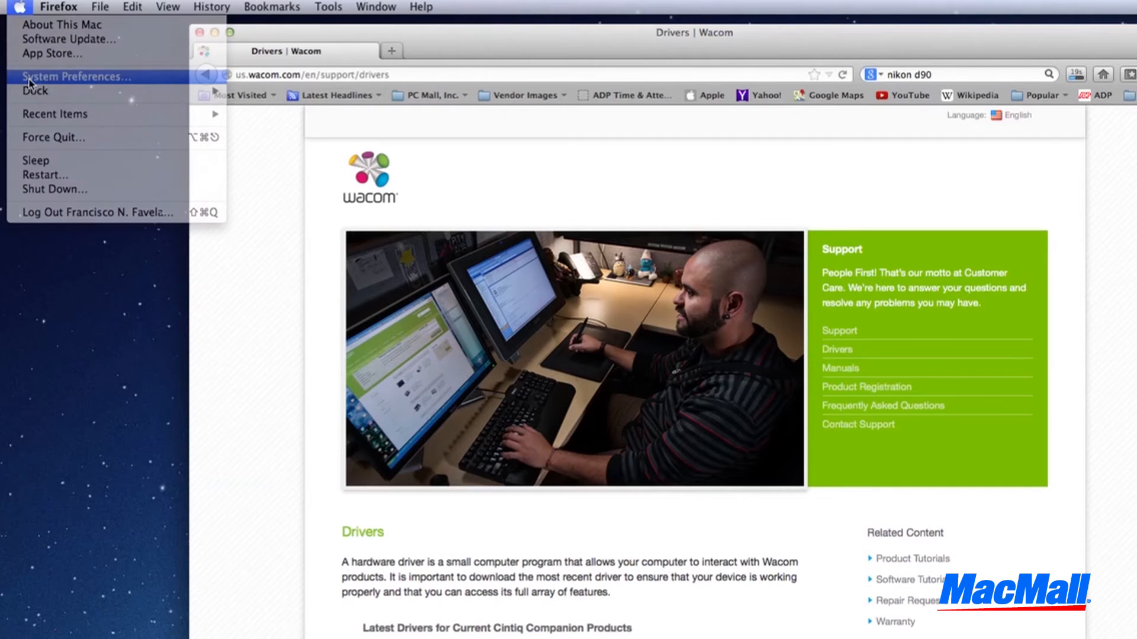
pyautogui.click(76, 76)
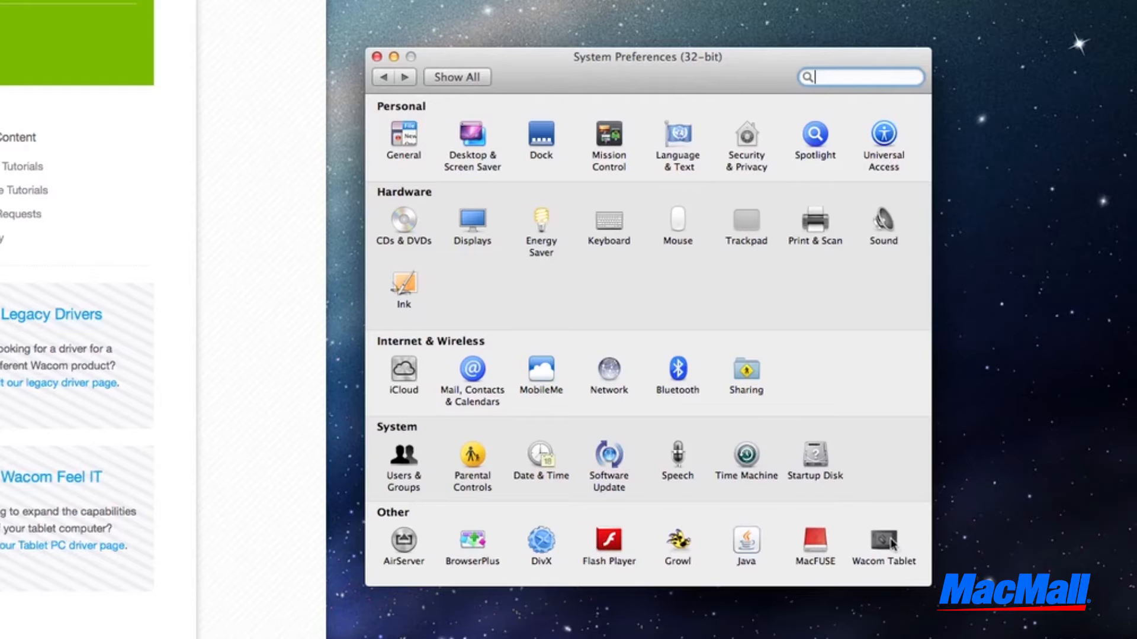
pyautogui.click(882, 539)
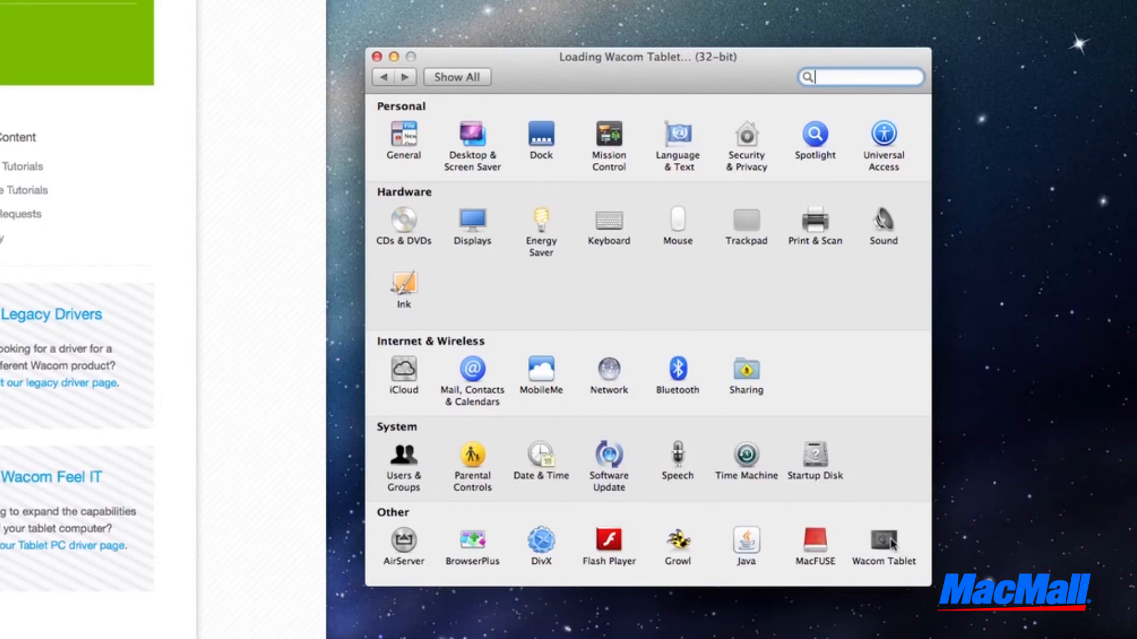
pyautogui.click(883, 538)
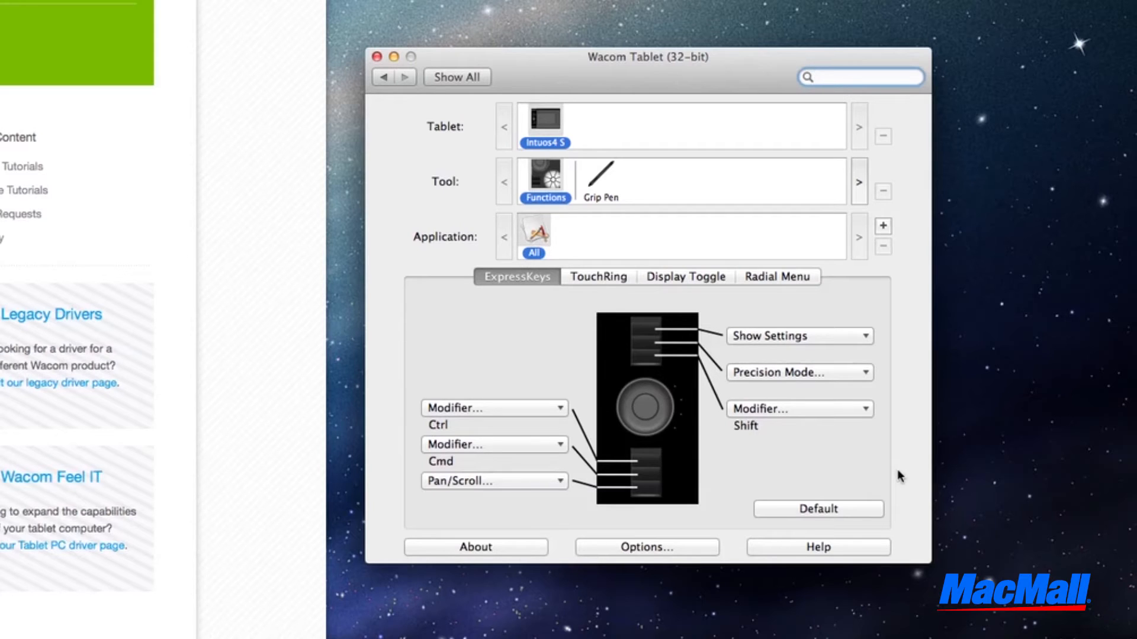
pyautogui.click(855, 78)
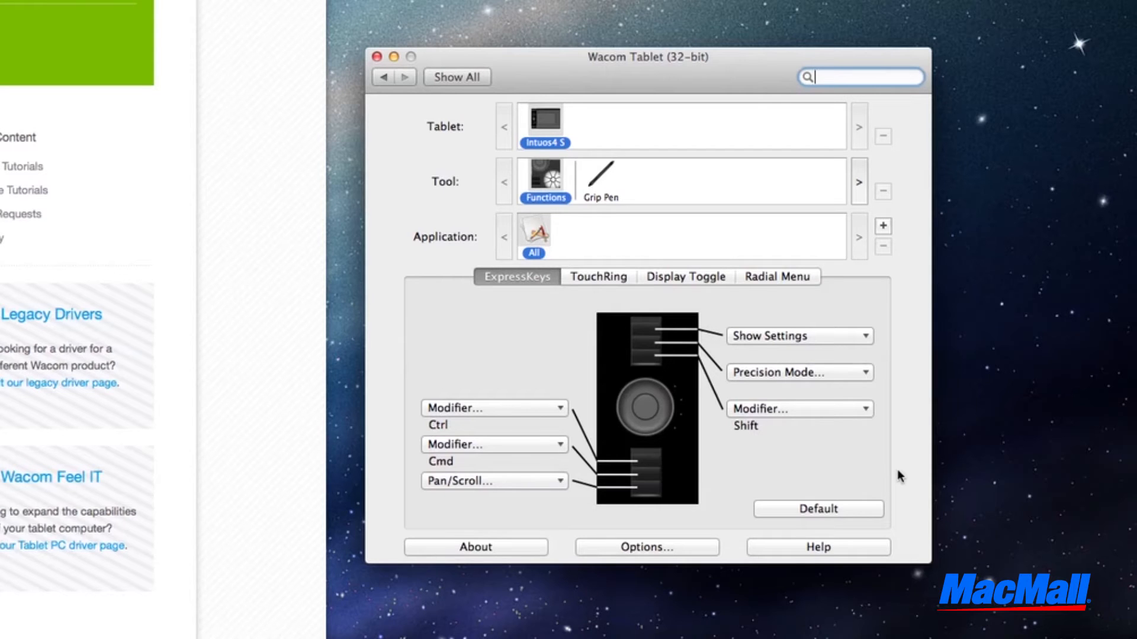
pyautogui.moveTo(841, 473)
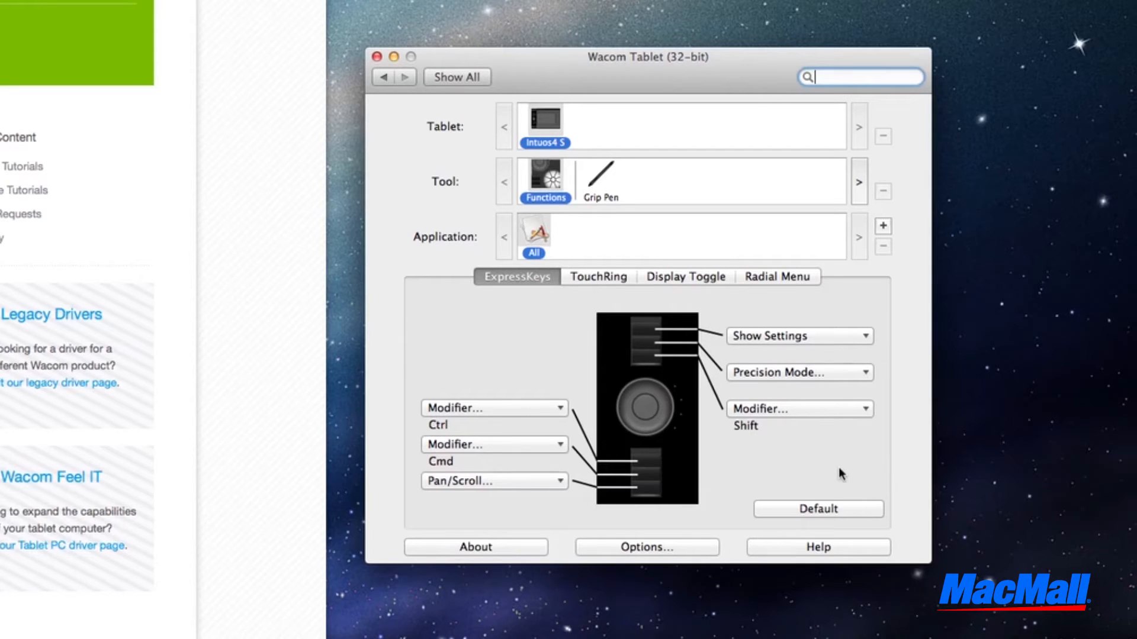
pyautogui.moveTo(538, 379)
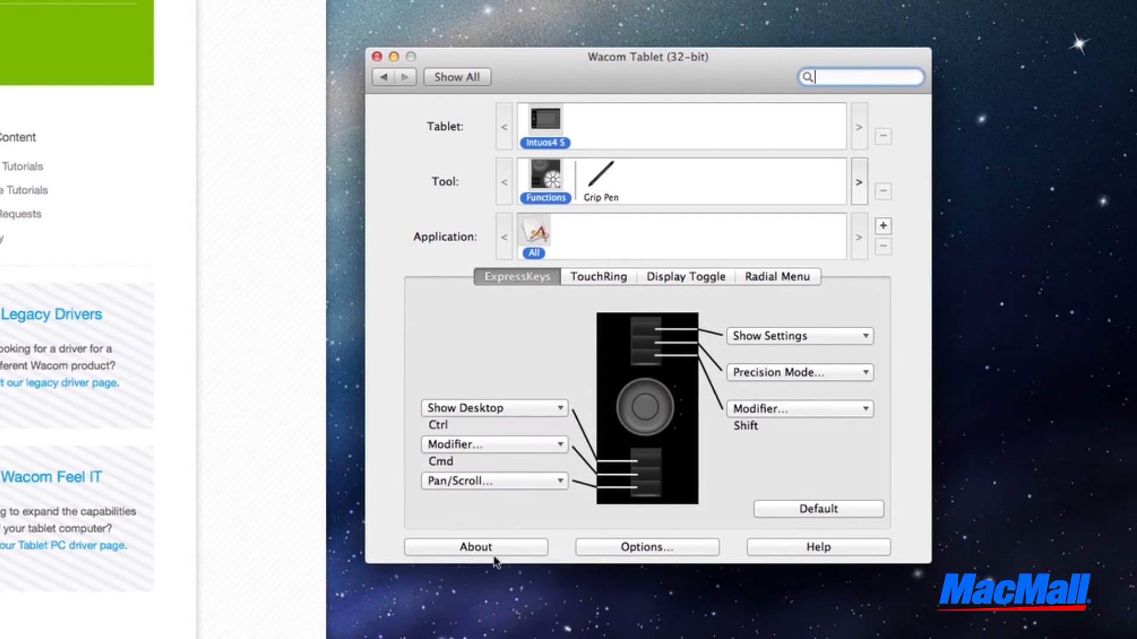
# Review the Touch Ring, Display Toggle and Radial Menu settings in turn
pyautogui.click(597, 277)
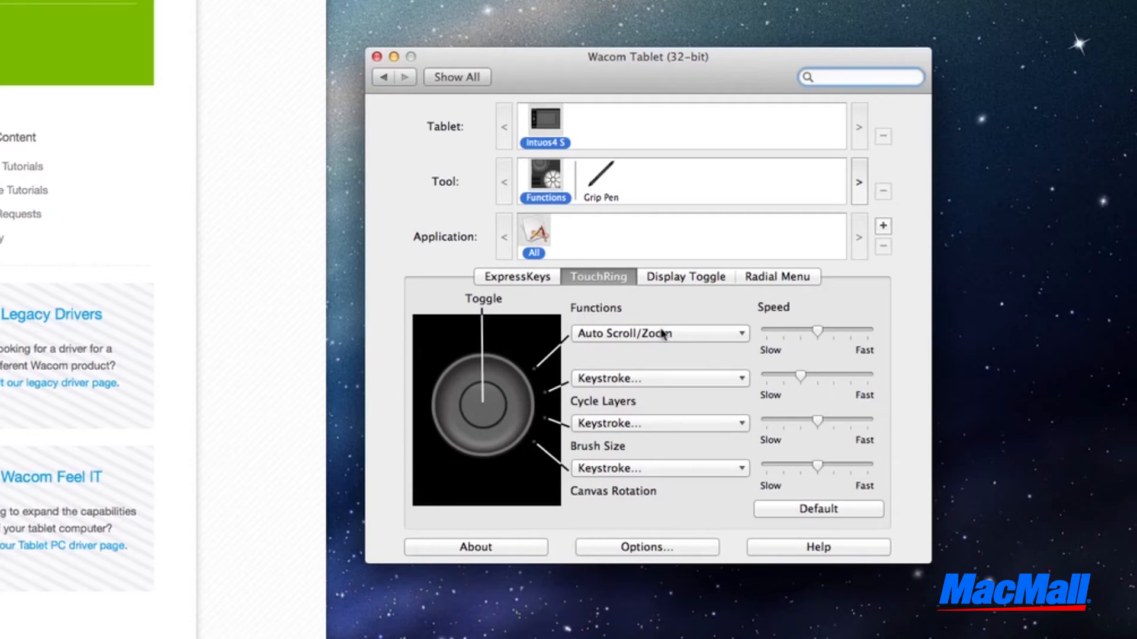
pyautogui.click(686, 277)
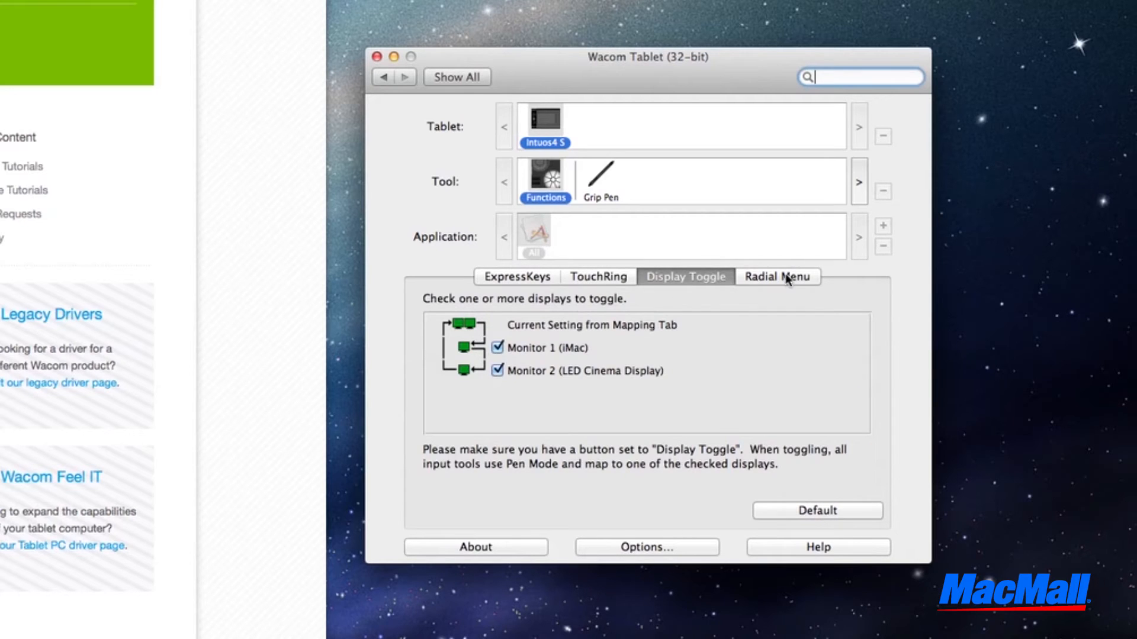
pyautogui.click(778, 277)
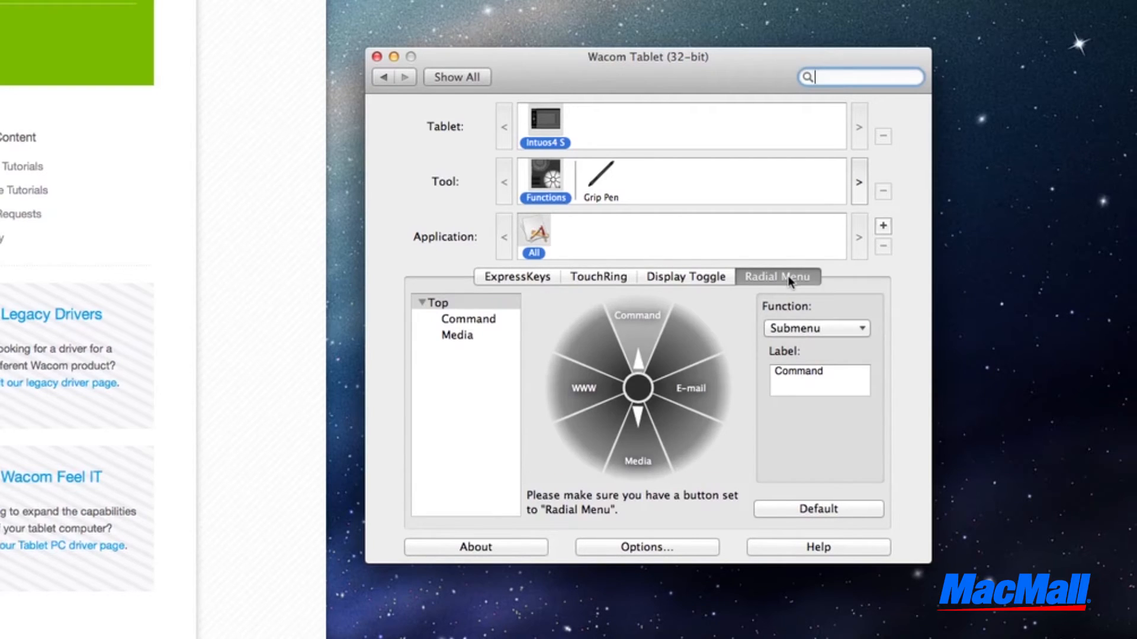
pyautogui.moveTo(628, 220)
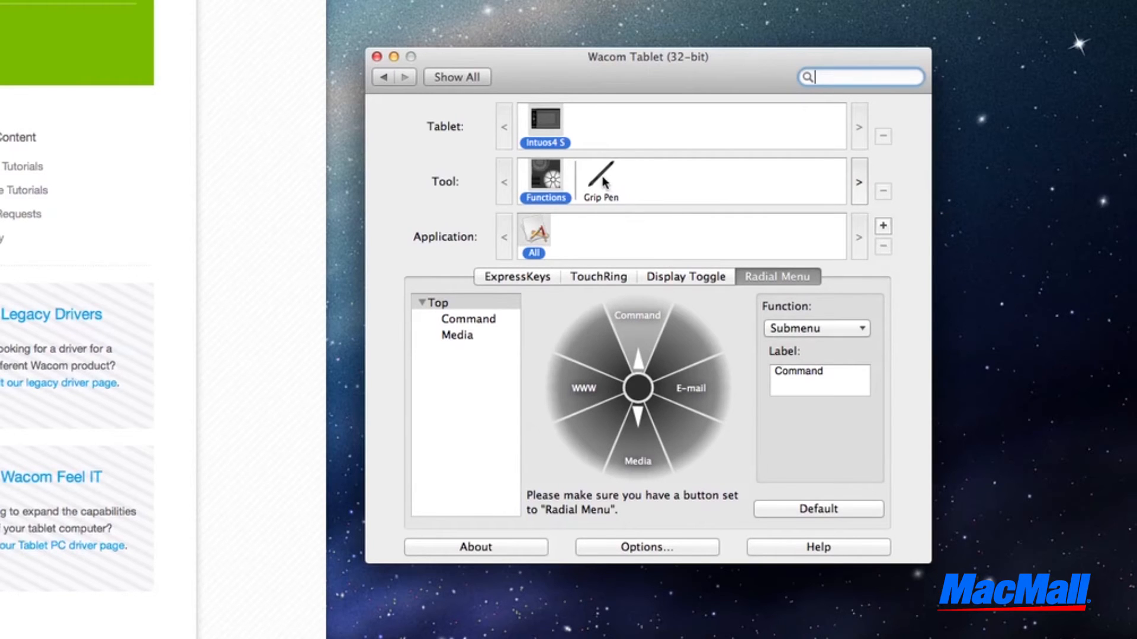
# Select the Grip Pen tool, review its Pen settings and show its Eraser options
pyautogui.click(605, 178)
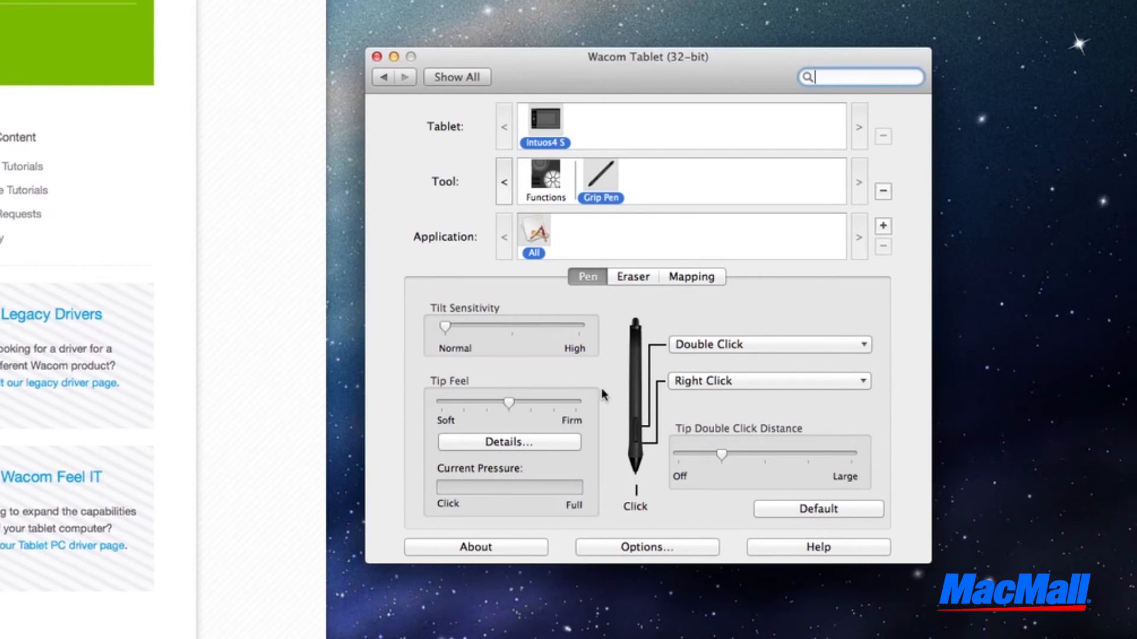
pyautogui.moveTo(759, 460)
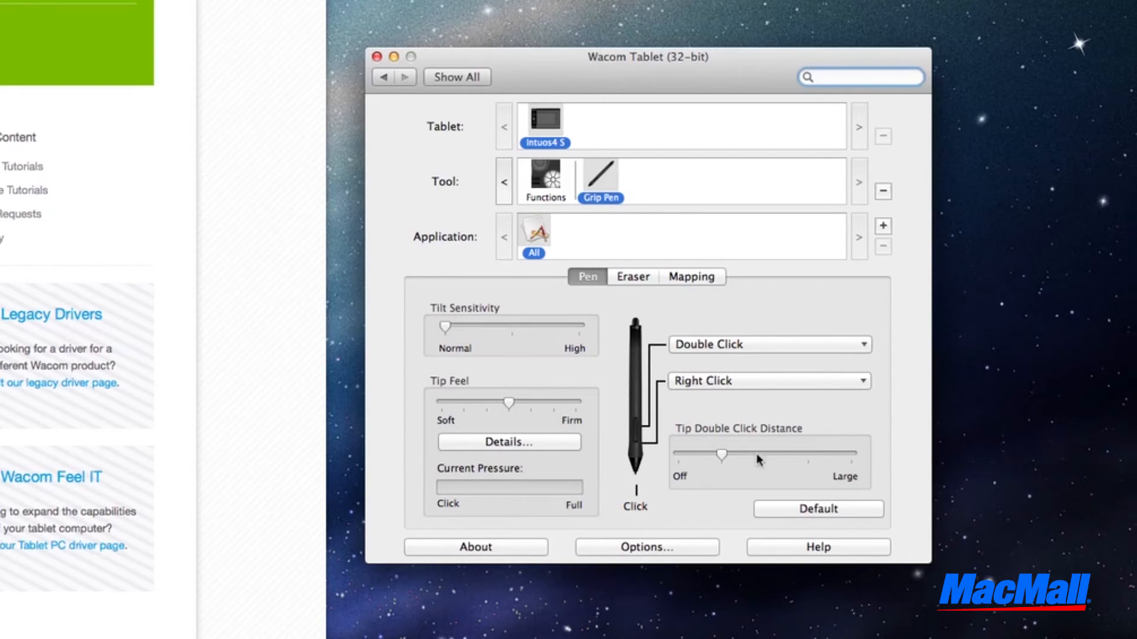
pyautogui.click(770, 381)
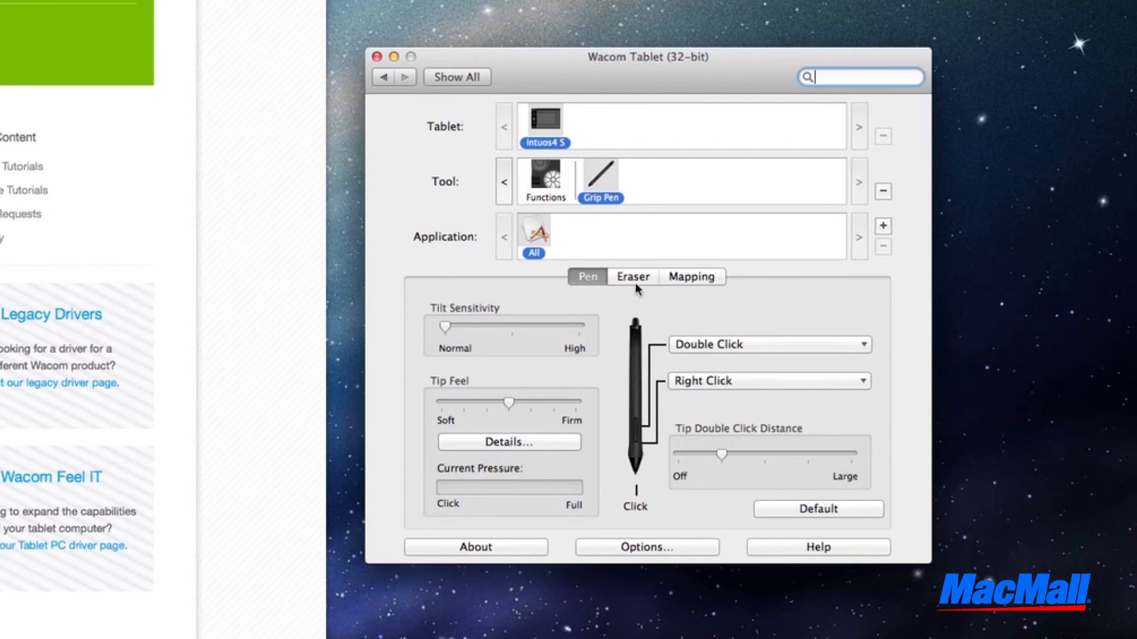
pyautogui.click(632, 277)
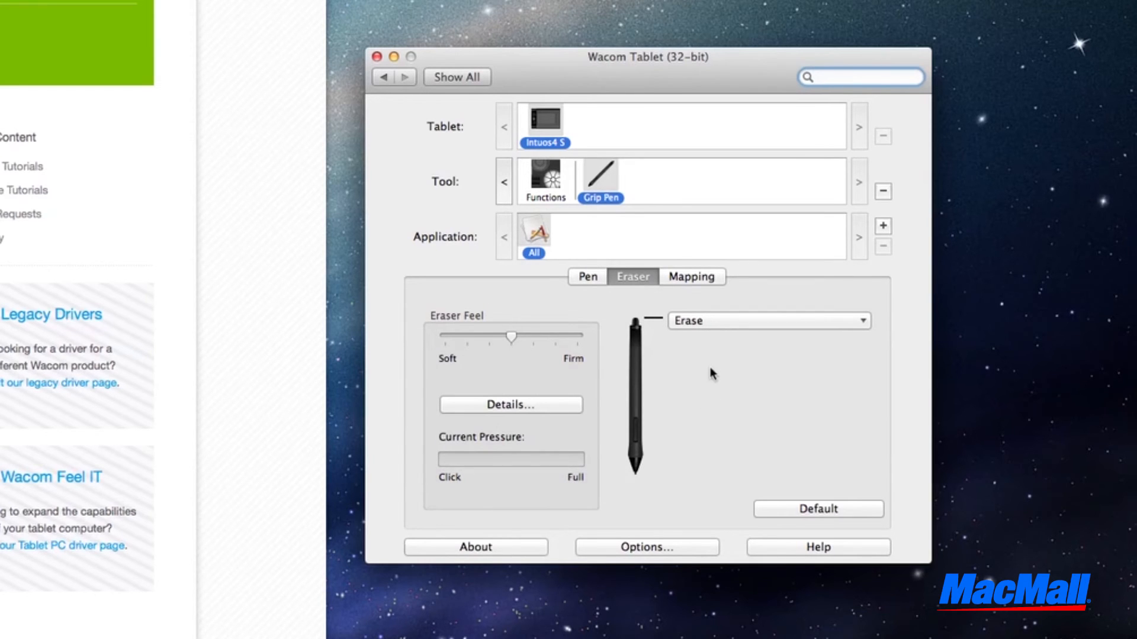
# Show the Grip Pen's Mapping settings and choose a Screen Area option
pyautogui.click(692, 277)
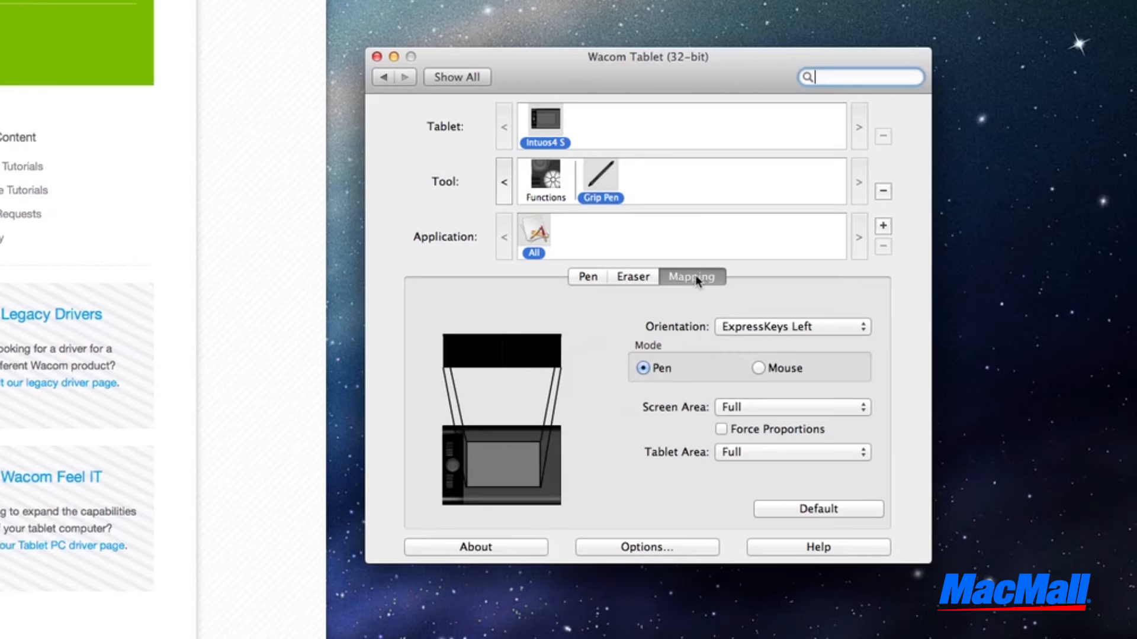
pyautogui.click(792, 407)
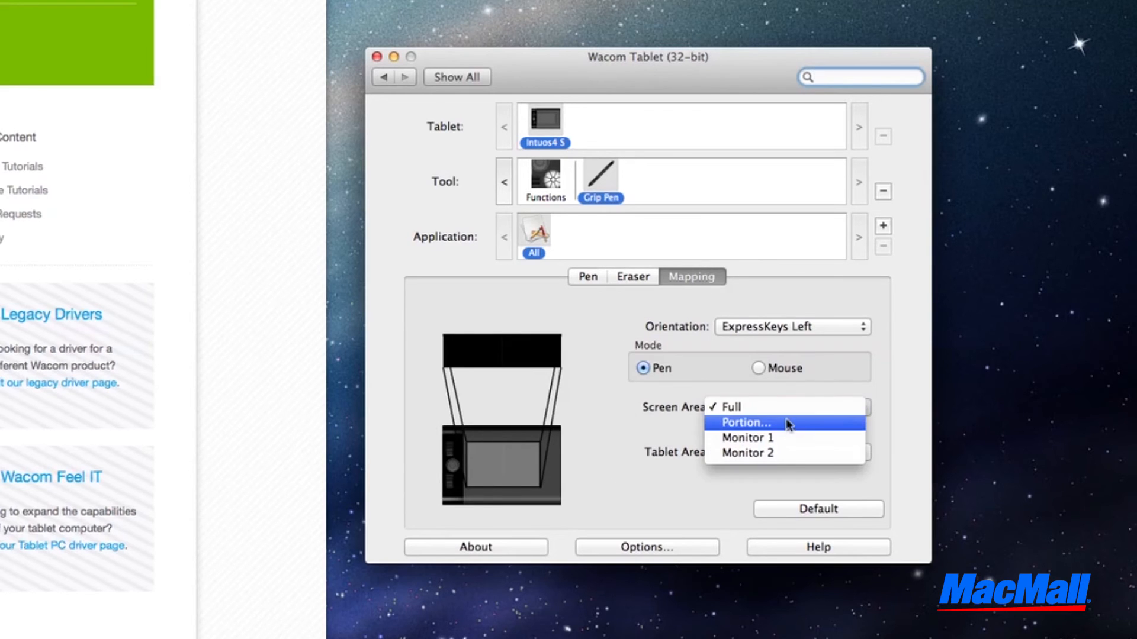
pyautogui.click(746, 422)
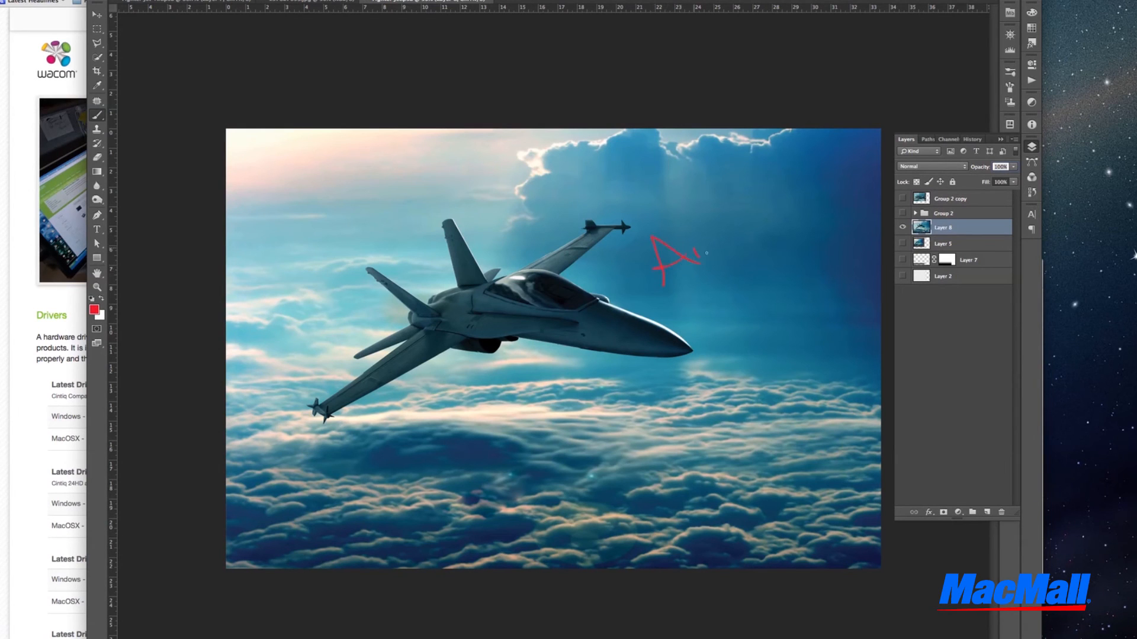
# Write 'Awesom' in red brush strokes in the sky beside the jet with the pen
pyautogui.moveTo(653, 264); pyautogui.dragTo(827, 192)
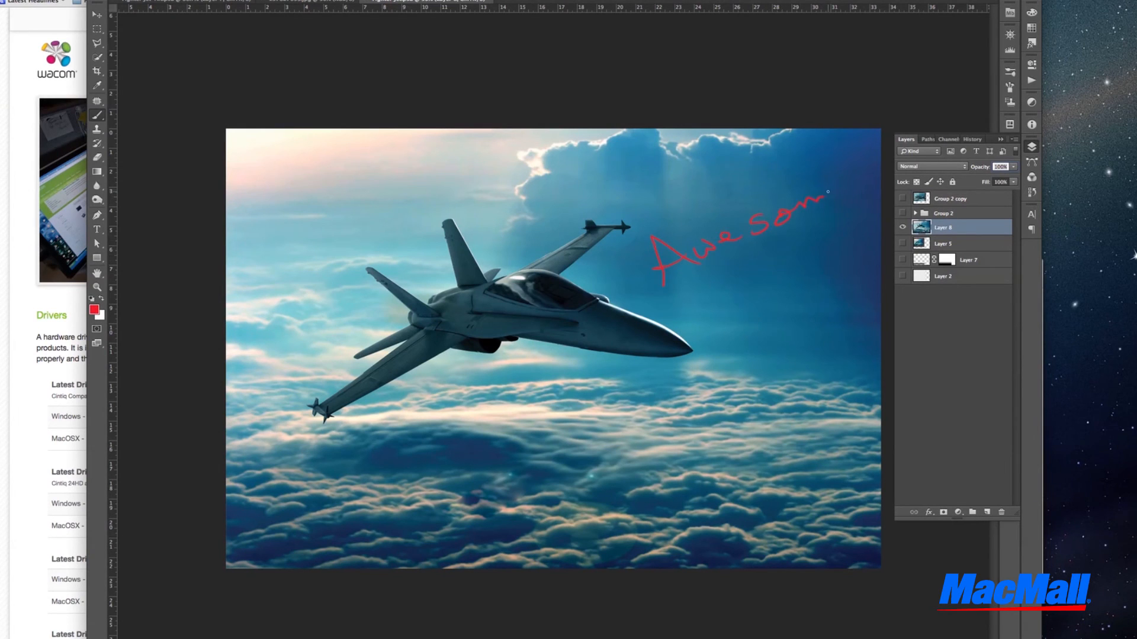